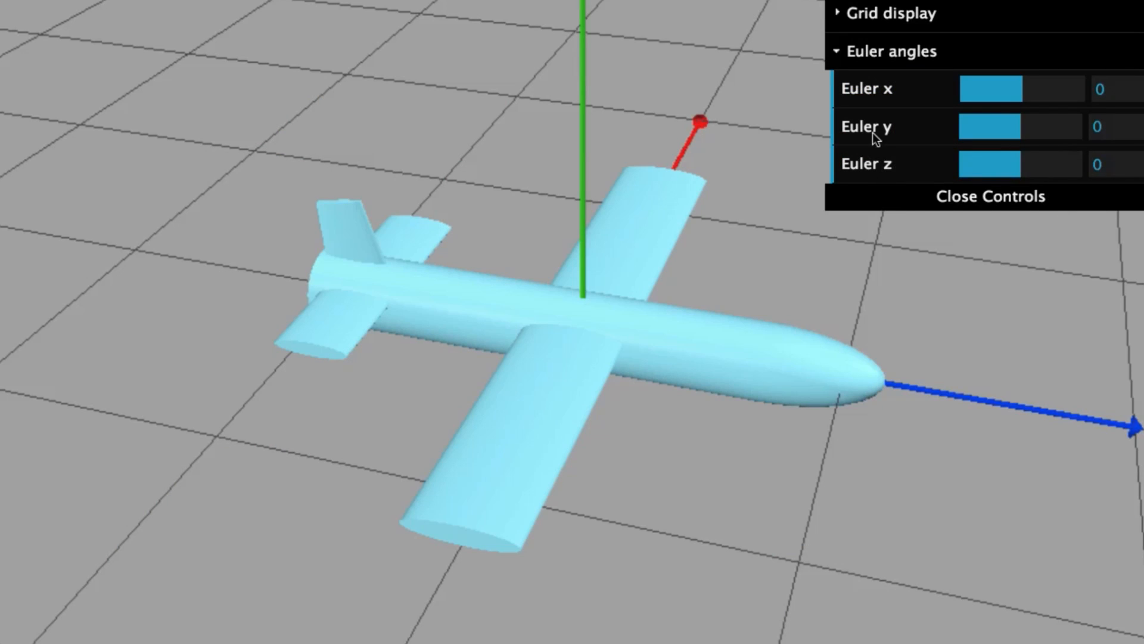
mouse_move(893, 106)
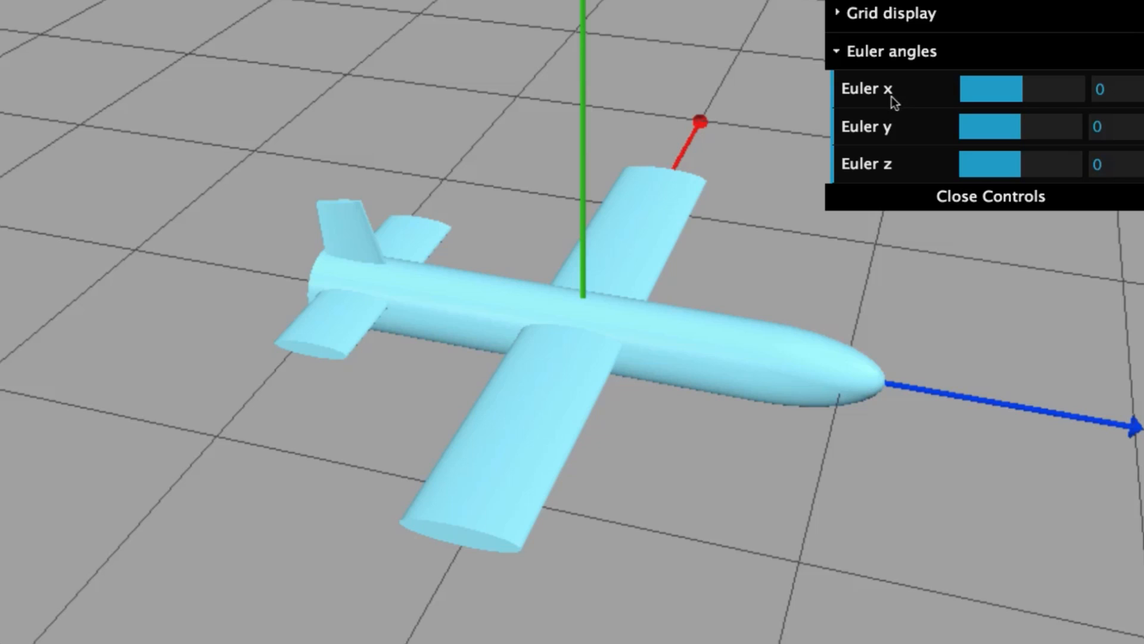
mouse_move(887, 151)
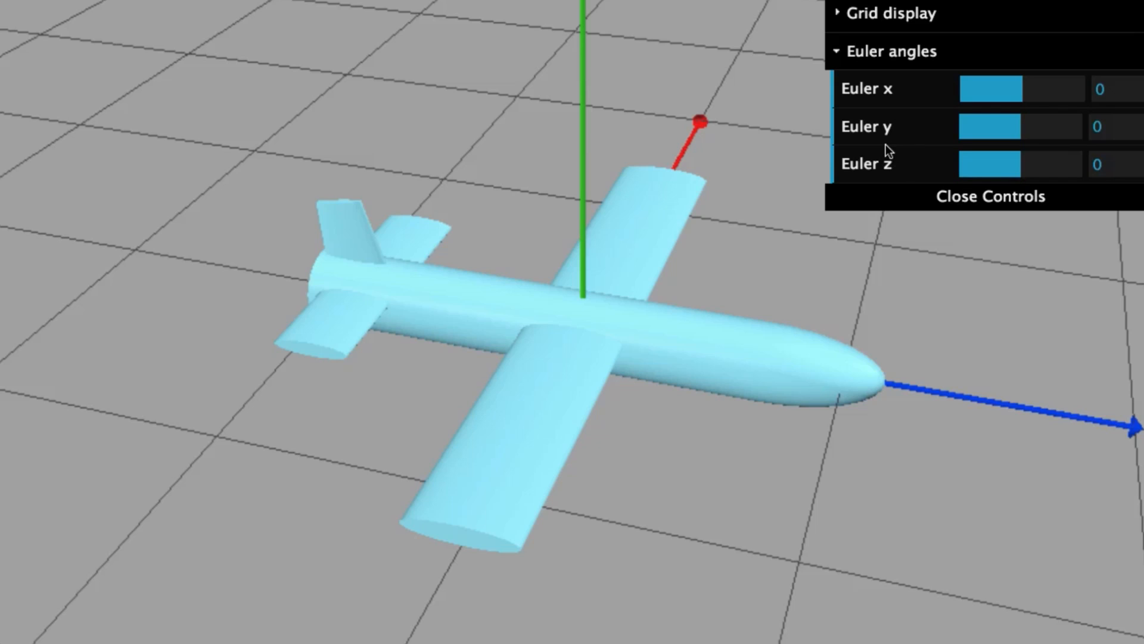
mouse_move(891, 88)
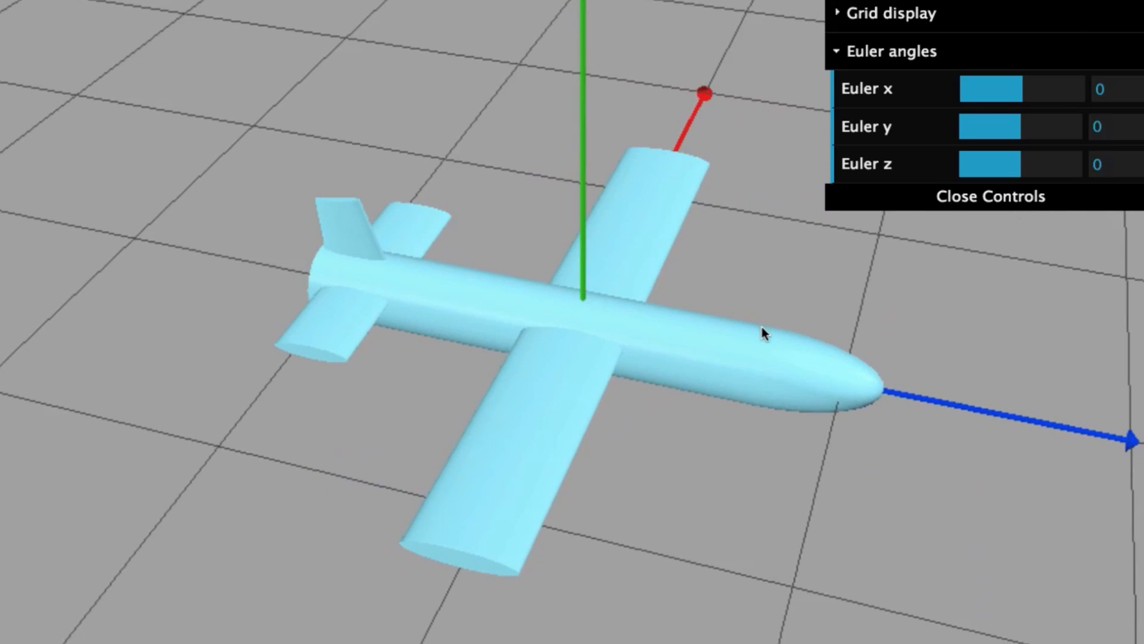
mouse_move(682, 317)
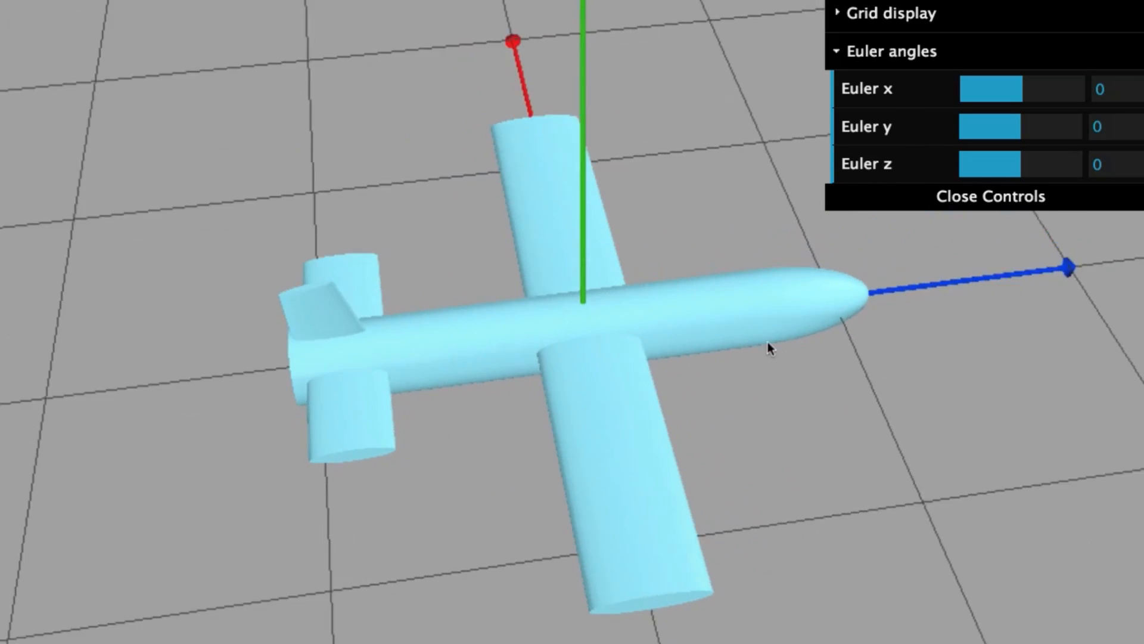
Tilt the airplane about the x axis, bringing the Euler x rotation to 30 degrees
left_click_drag(1014, 90, 990, 89)
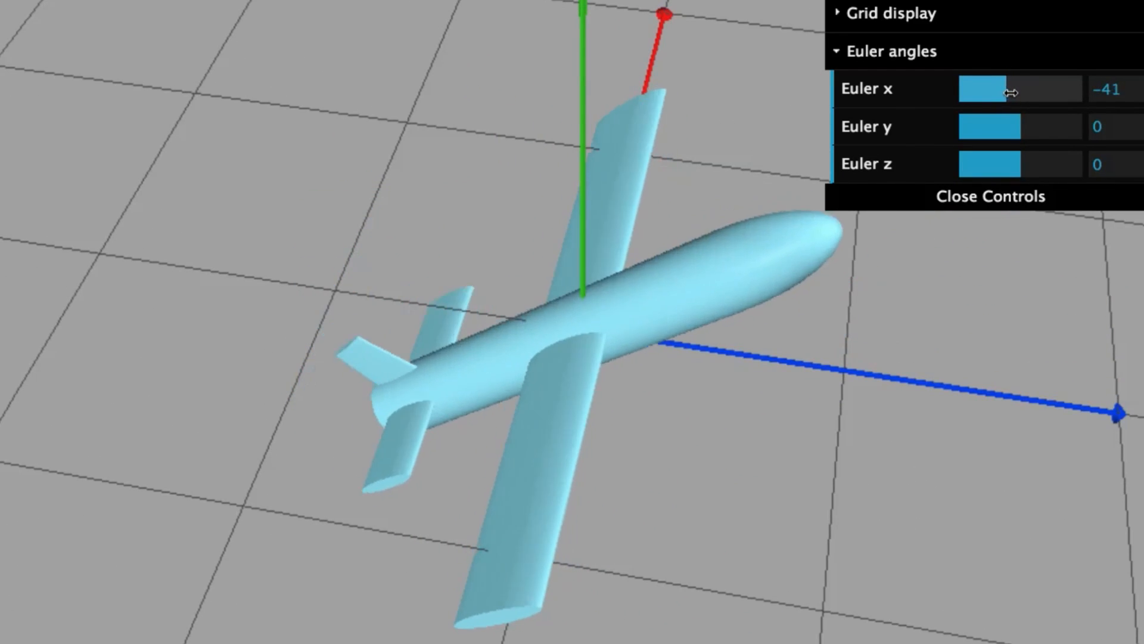
left_click_drag(993, 88, 1021, 88)
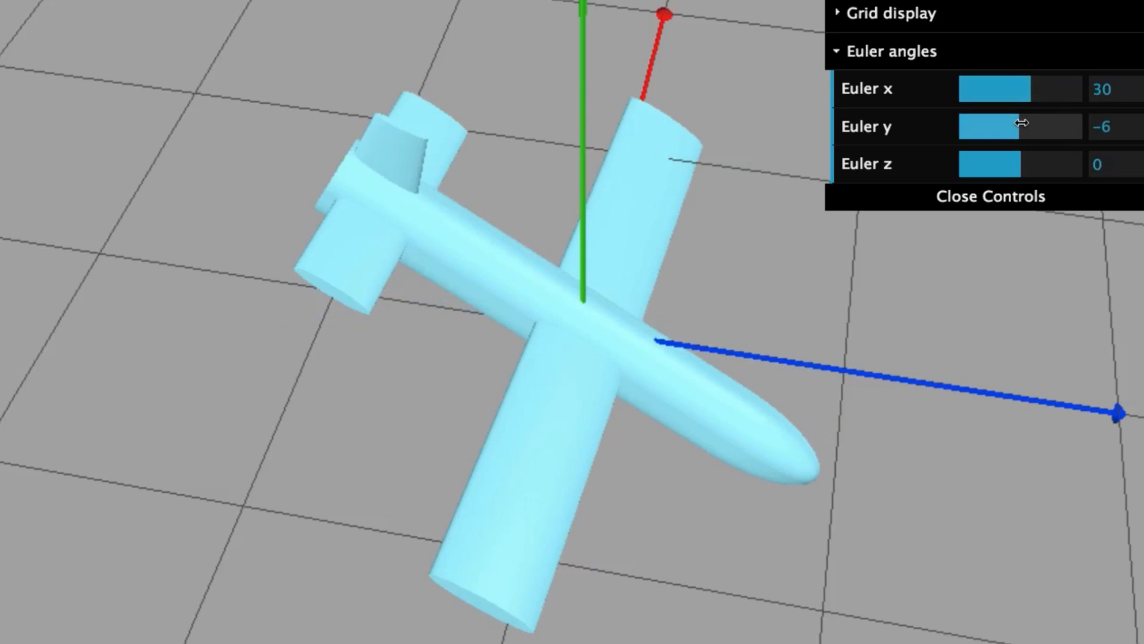
Sweep the Euler y rotation through 18, -85, 38, 14 and -10, settling back near -2
left_click_drag(1022, 126, 1014, 127)
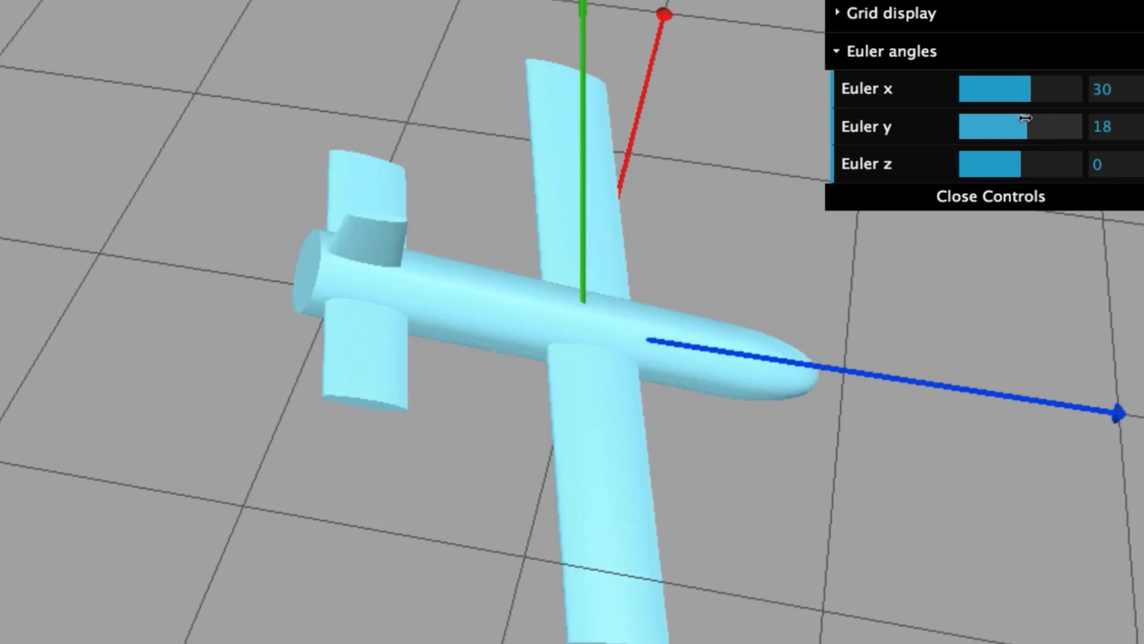
left_click_drag(1025, 126, 1000, 126)
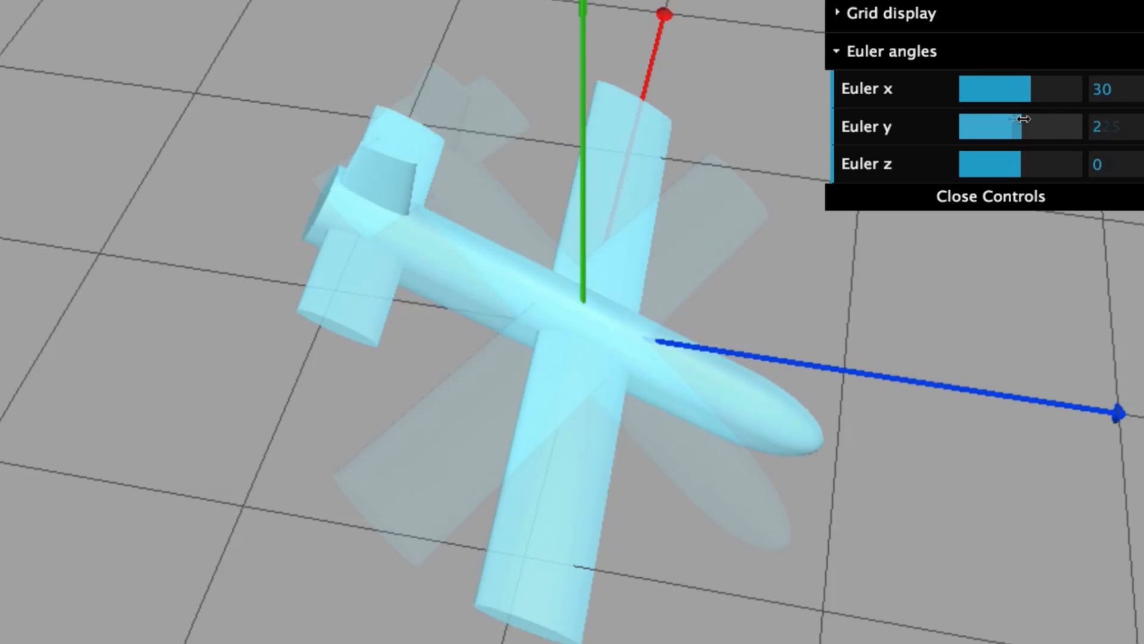
left_click_drag(1018, 127, 977, 127)
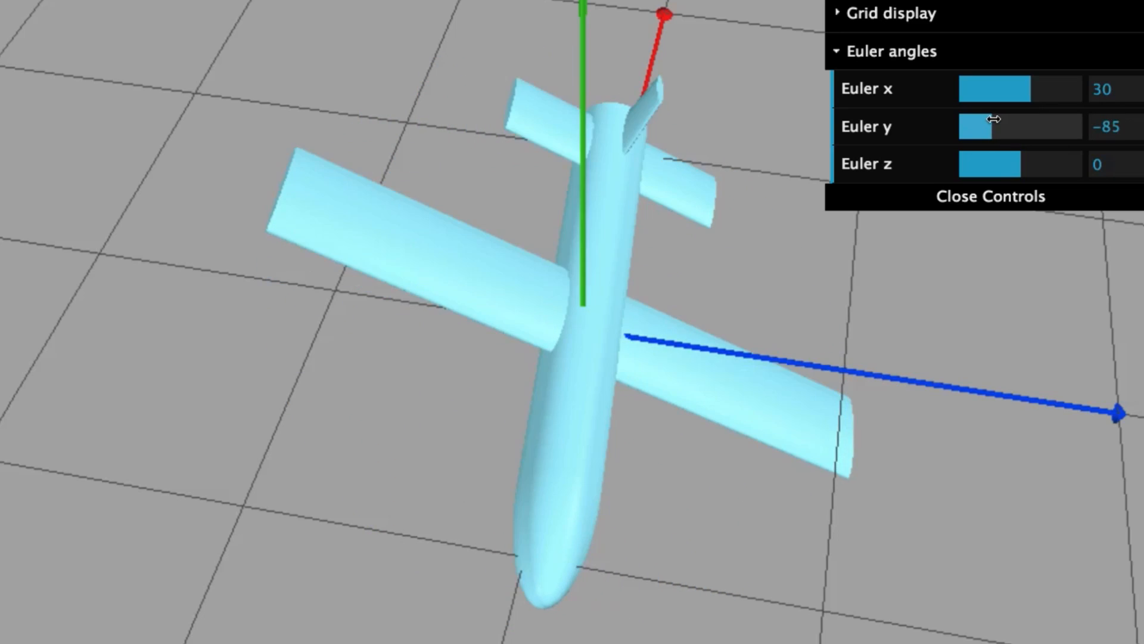
left_click_drag(978, 126, 1036, 126)
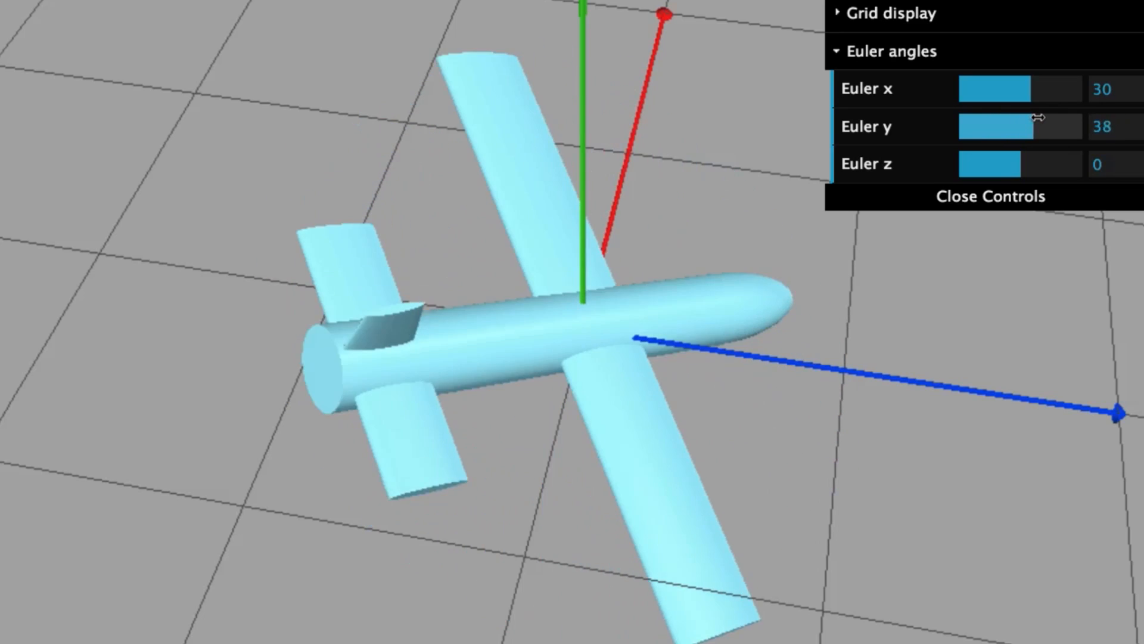
left_click_drag(1026, 125, 1010, 125)
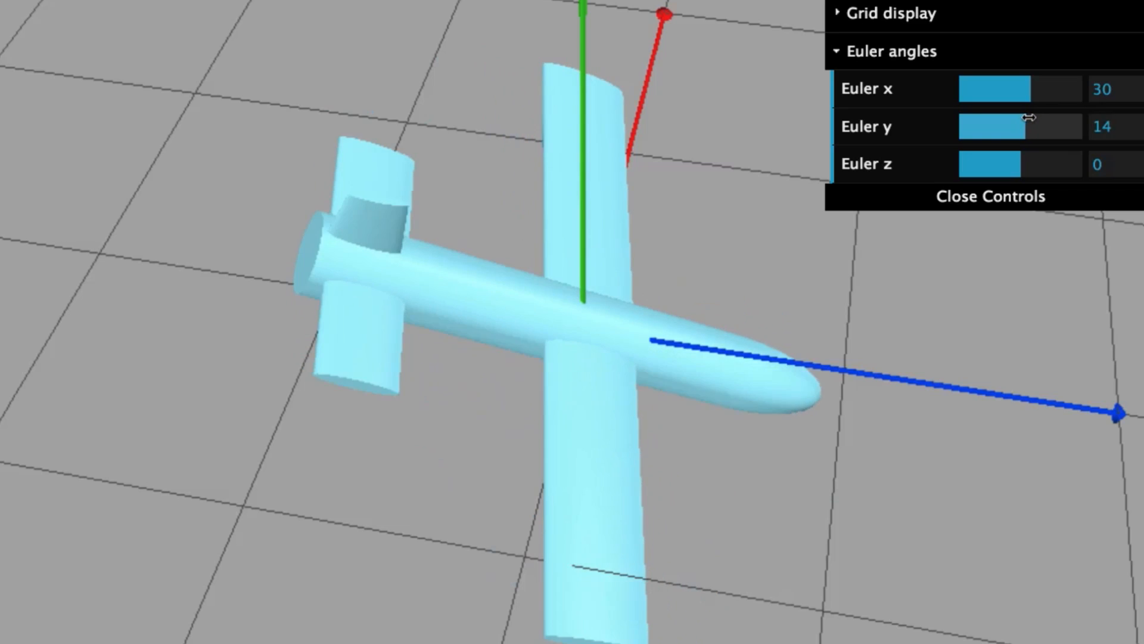
left_click_drag(1017, 127, 1008, 127)
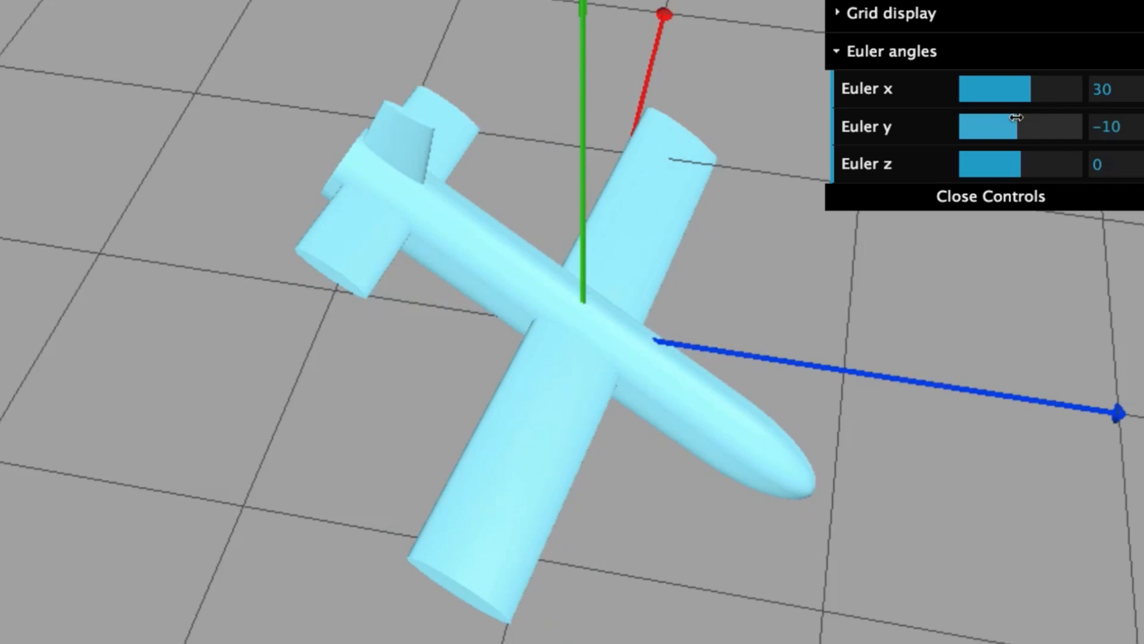
left_click_drag(996, 127, 1014, 126)
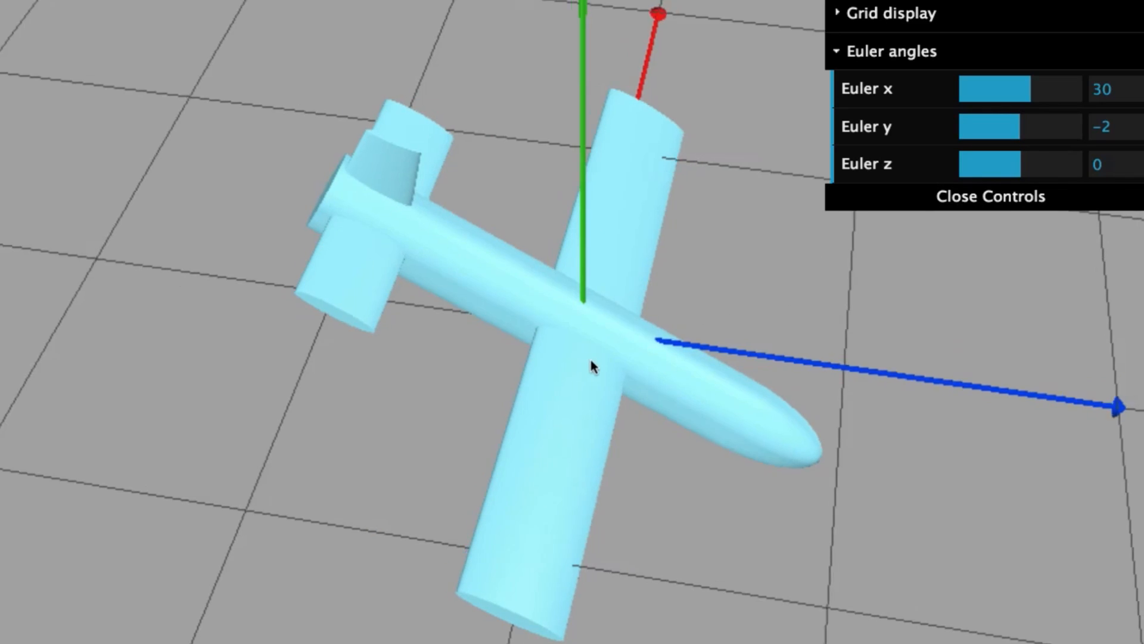
Roll the airplane about z through -49, 6, 26 and -65, leaving z at 14
left_click_drag(993, 164, 1021, 165)
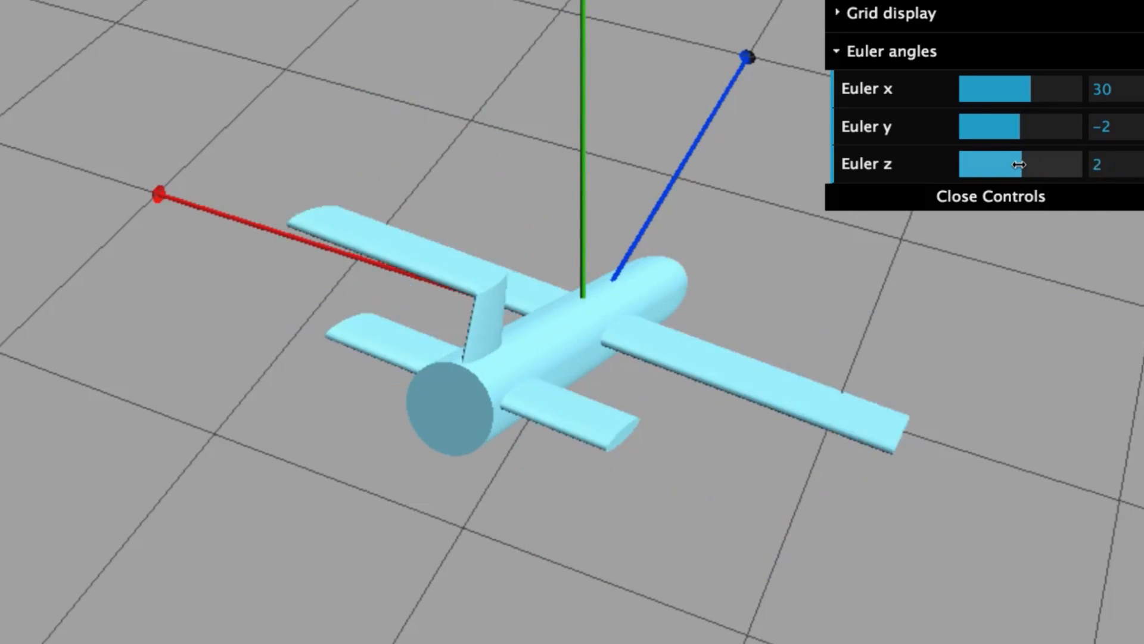
left_click_drag(1014, 163, 993, 163)
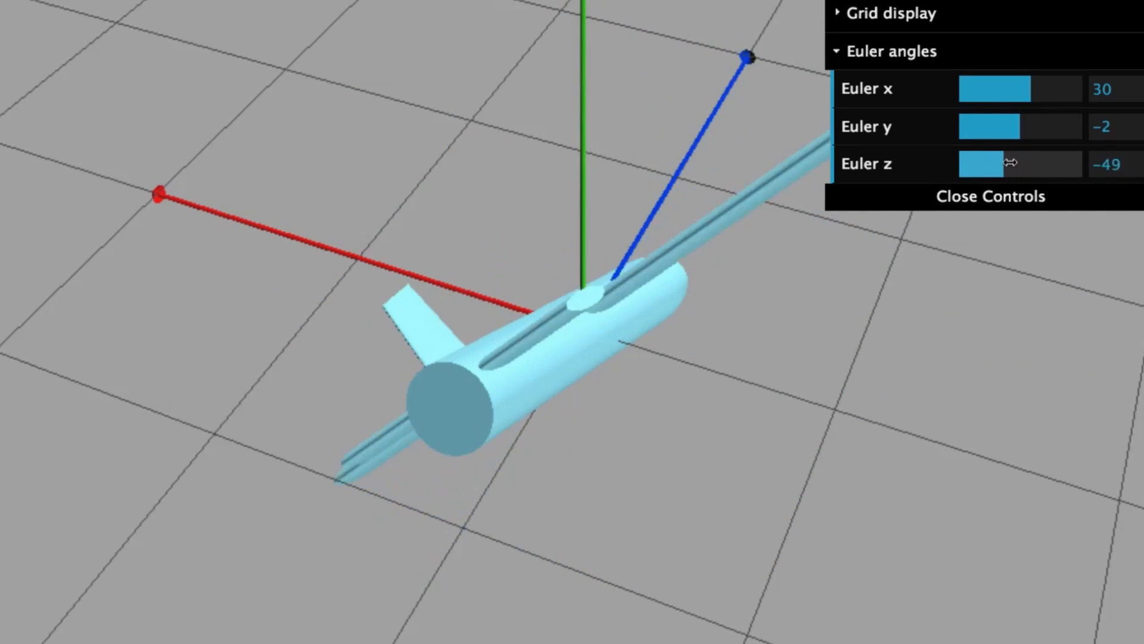
left_click_drag(990, 163, 1014, 163)
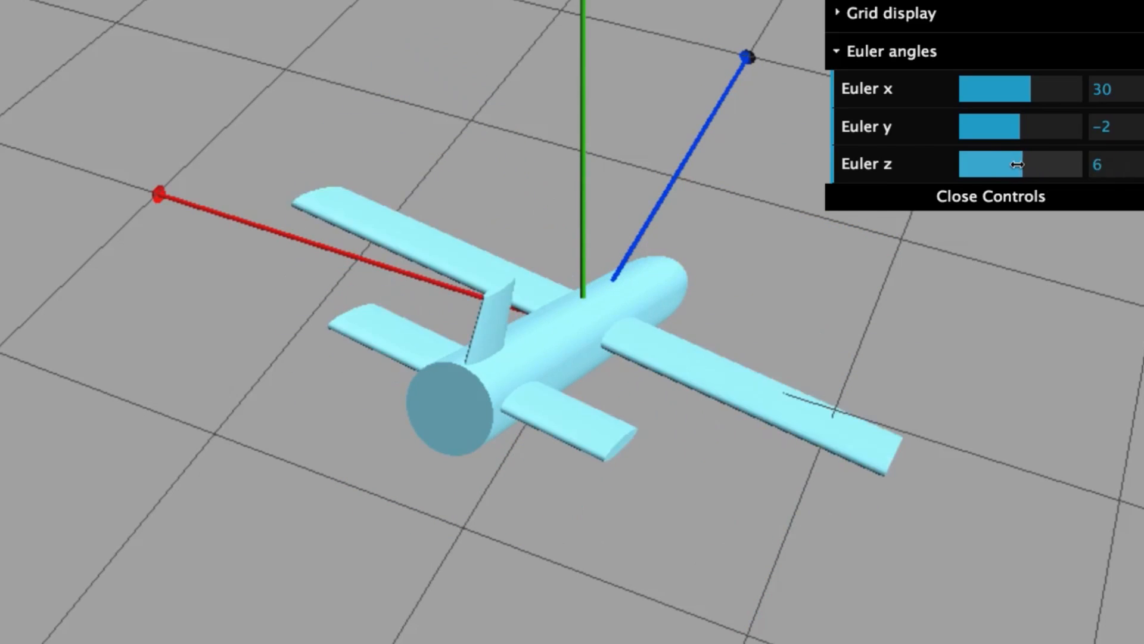
left_click_drag(1007, 163, 1036, 163)
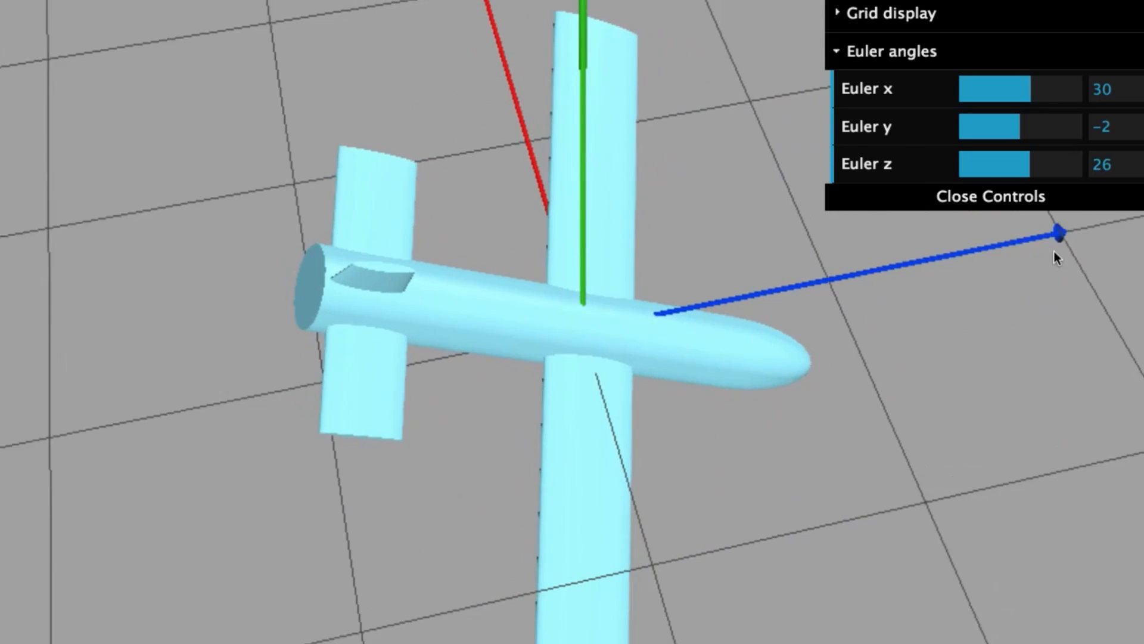
left_click_drag(1014, 165, 981, 165)
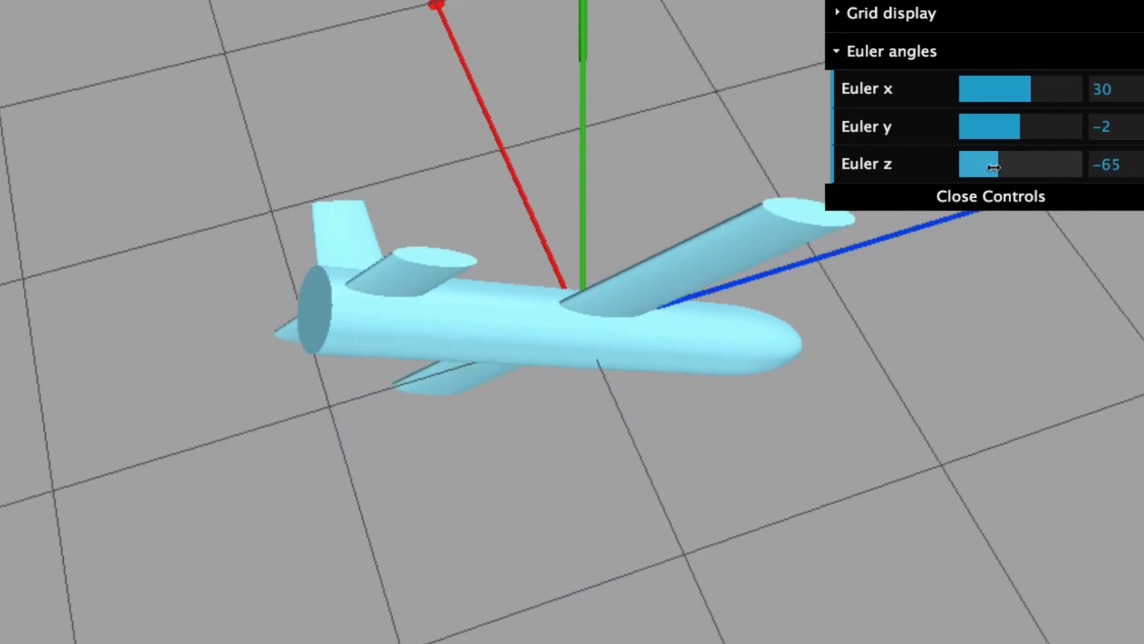
left_click_drag(993, 163, 1018, 163)
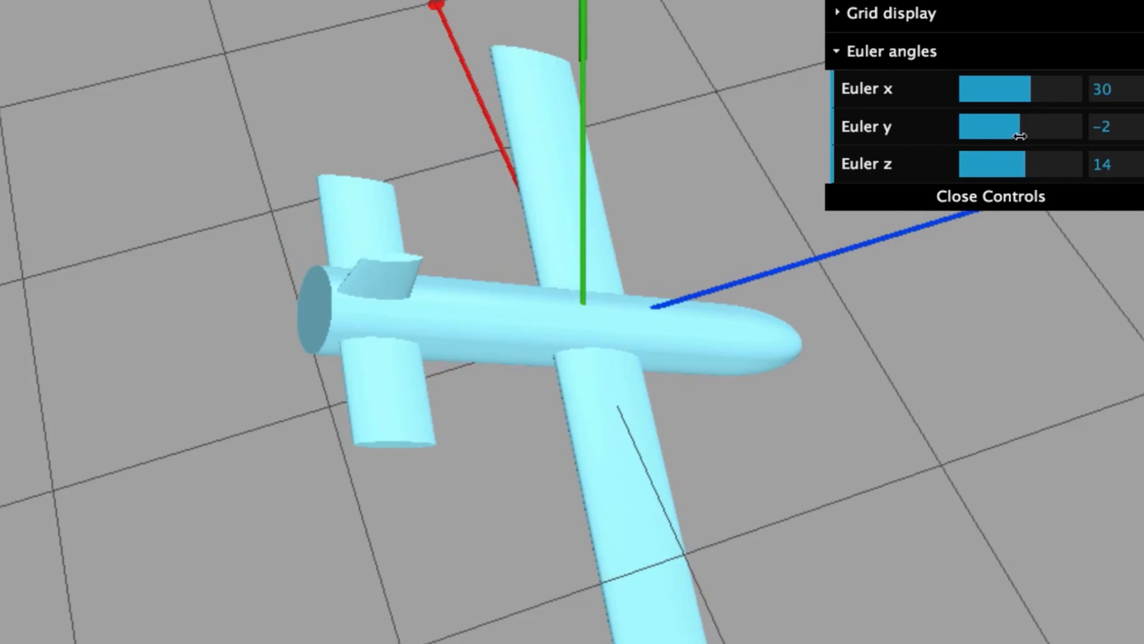
Adjust y through -13 to 2, then reset x to 0 and turn y to 30
left_click_drag(1007, 127, 992, 126)
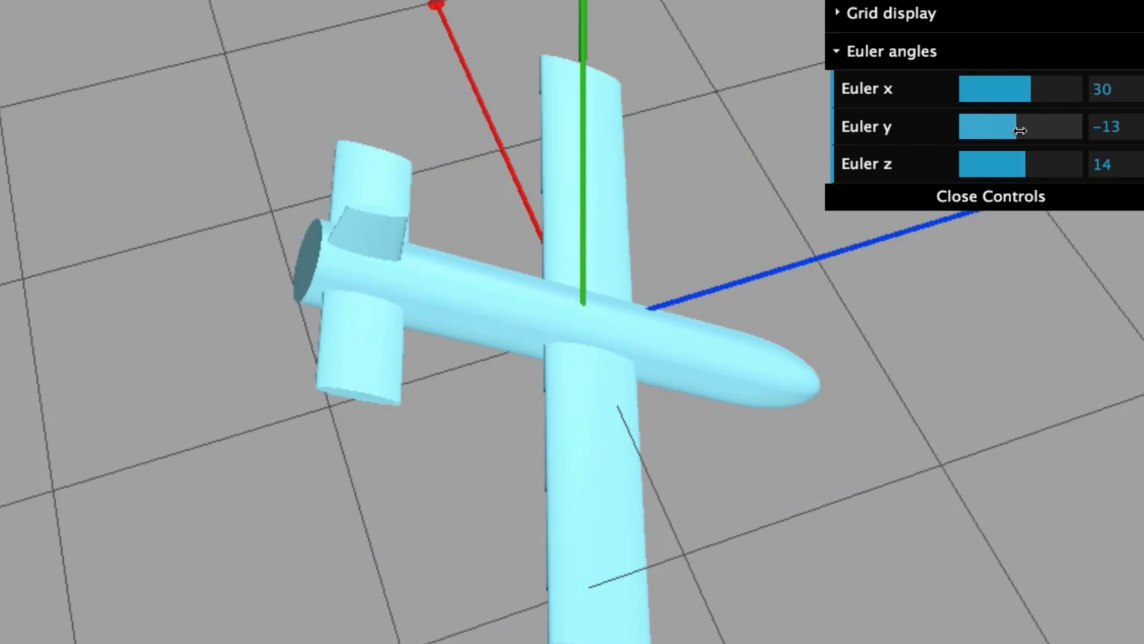
left_click_drag(1007, 126, 1035, 126)
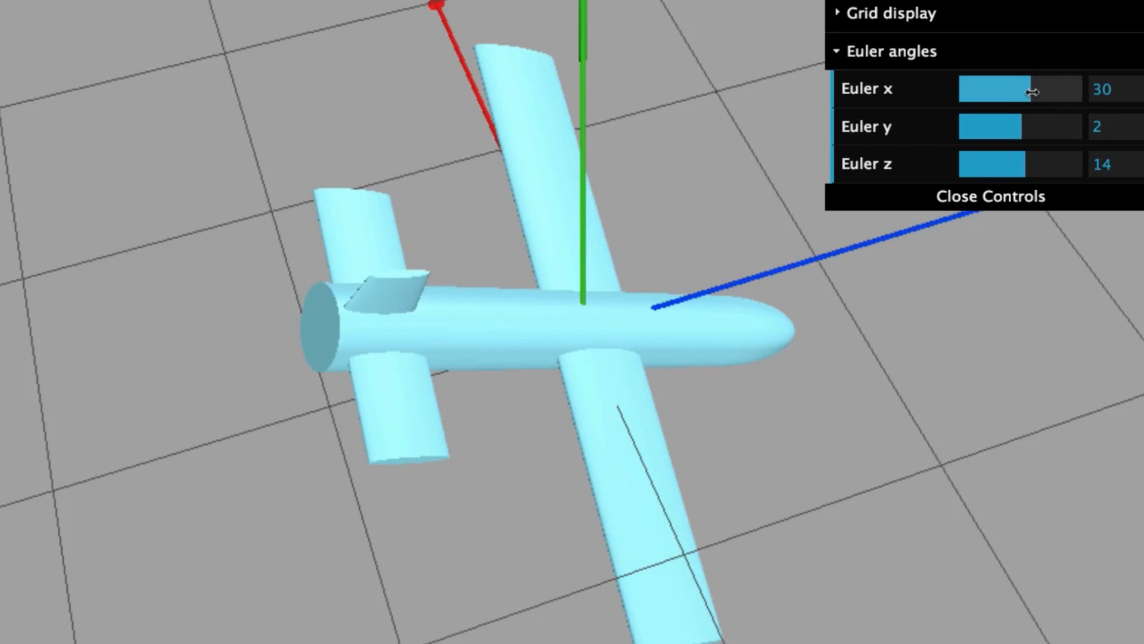
left_click_drag(1021, 90, 1032, 89)
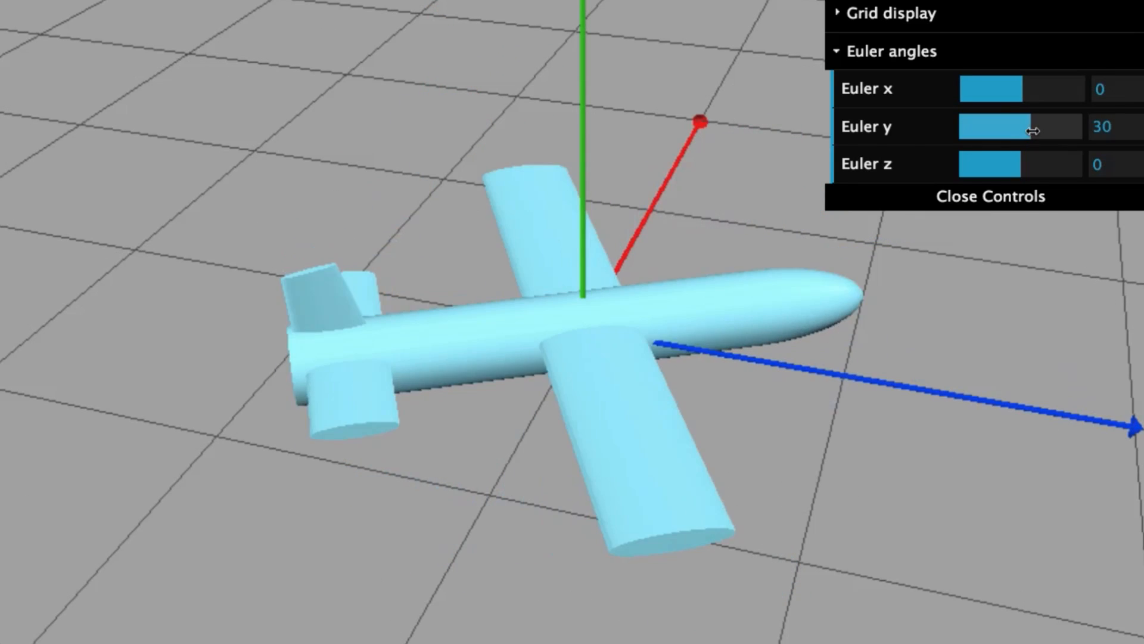
Raise y to 90 to show gimbal lock, then set x to 78 and z to -73
left_click_drag(1010, 126, 1062, 126)
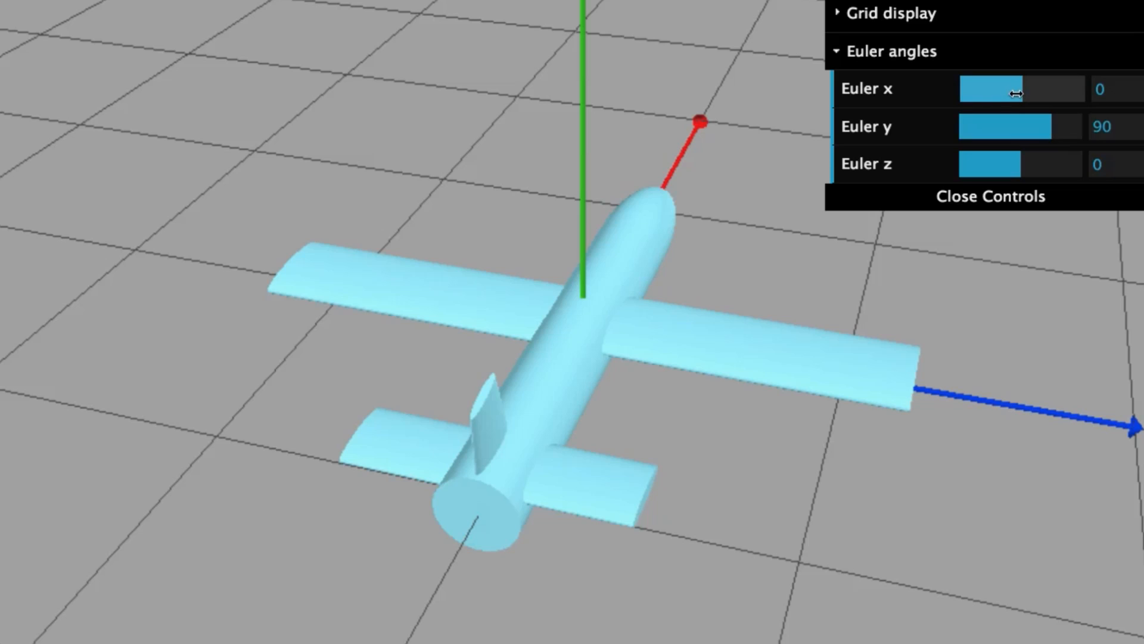
left_click_drag(1011, 88, 989, 88)
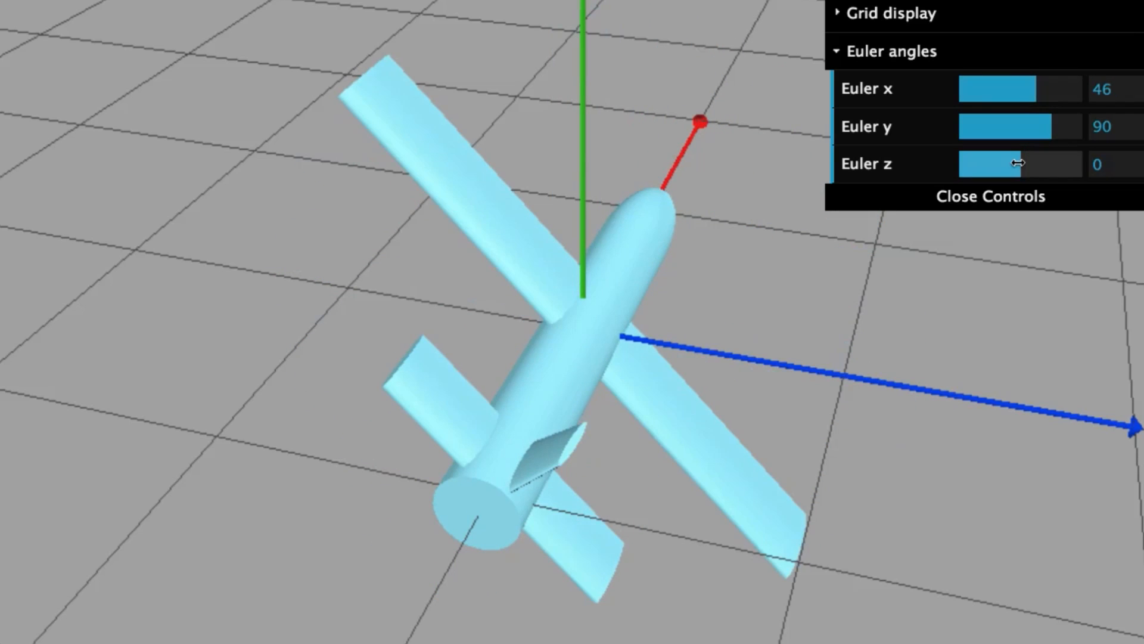
left_click_drag(1017, 164, 993, 163)
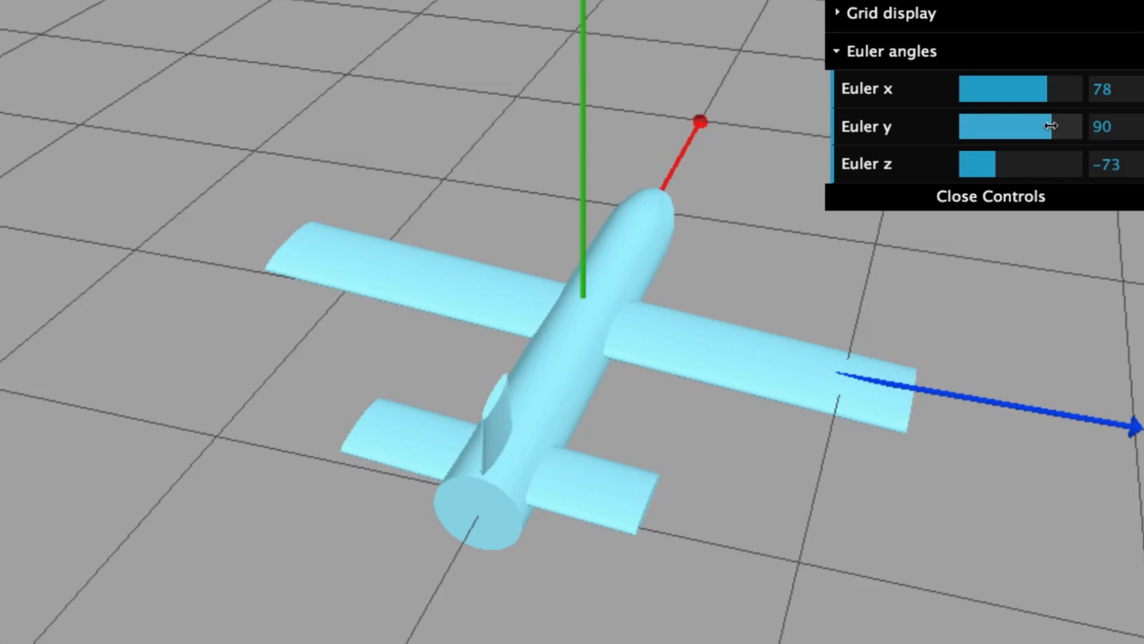
Sweep the y rotation down to 54, up to 86, and back to 58
left_click_drag(1048, 126, 1029, 126)
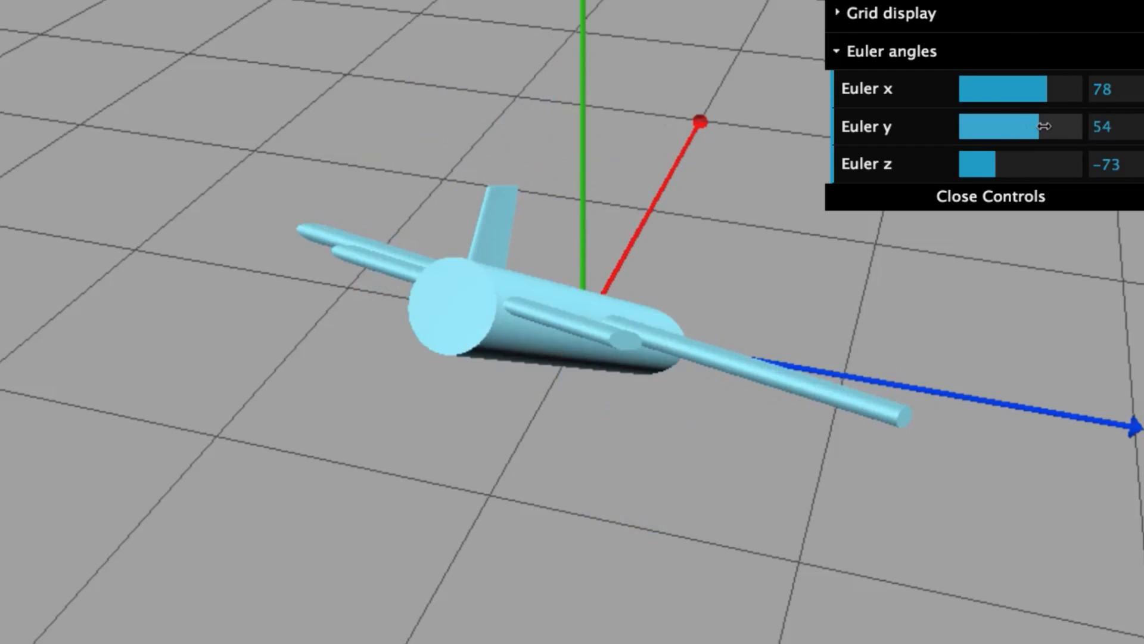
left_click_drag(1021, 126, 1055, 126)
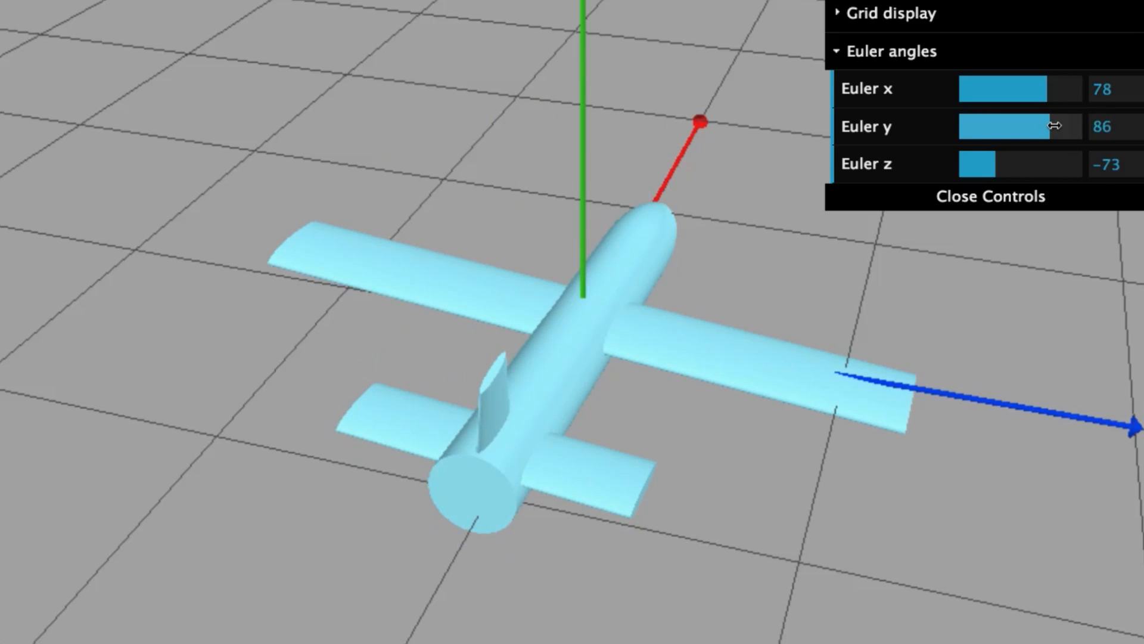
left_click_drag(1055, 127, 1032, 127)
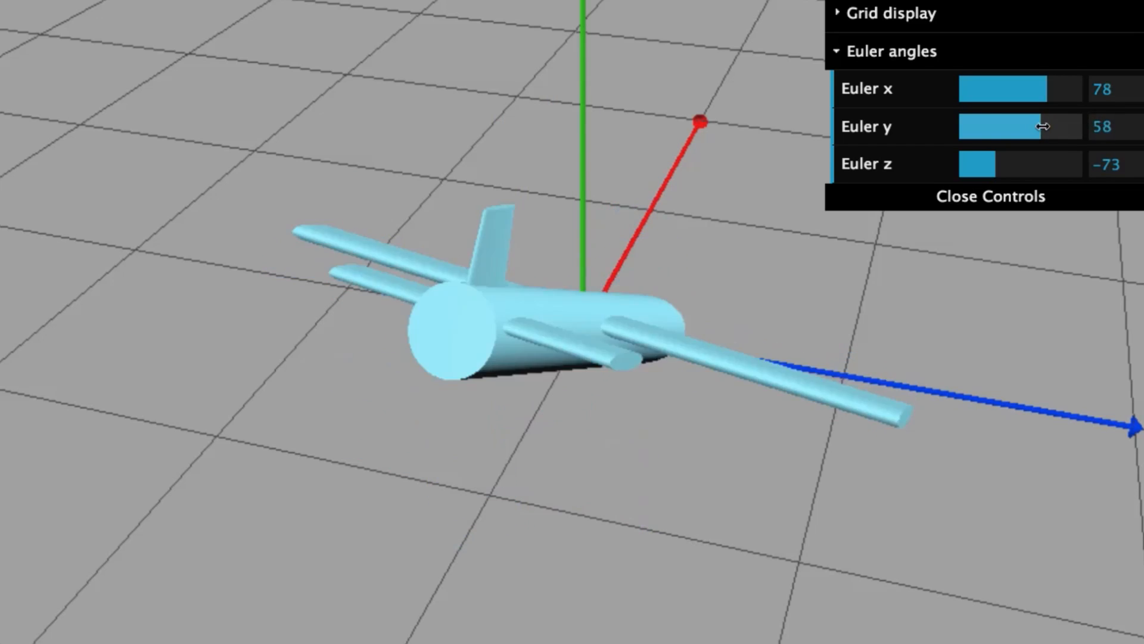